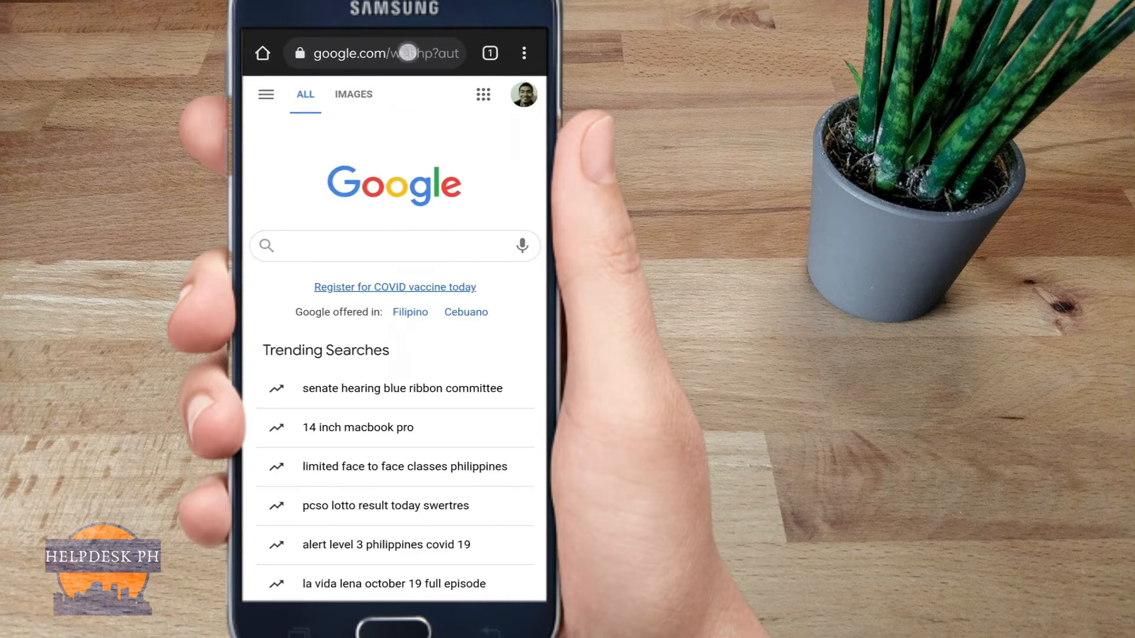
# - Load the router login page at 192.168.100.1 in Chrome
pyautogui.click(374, 52)
pyautogui.write('192.168.100.1')
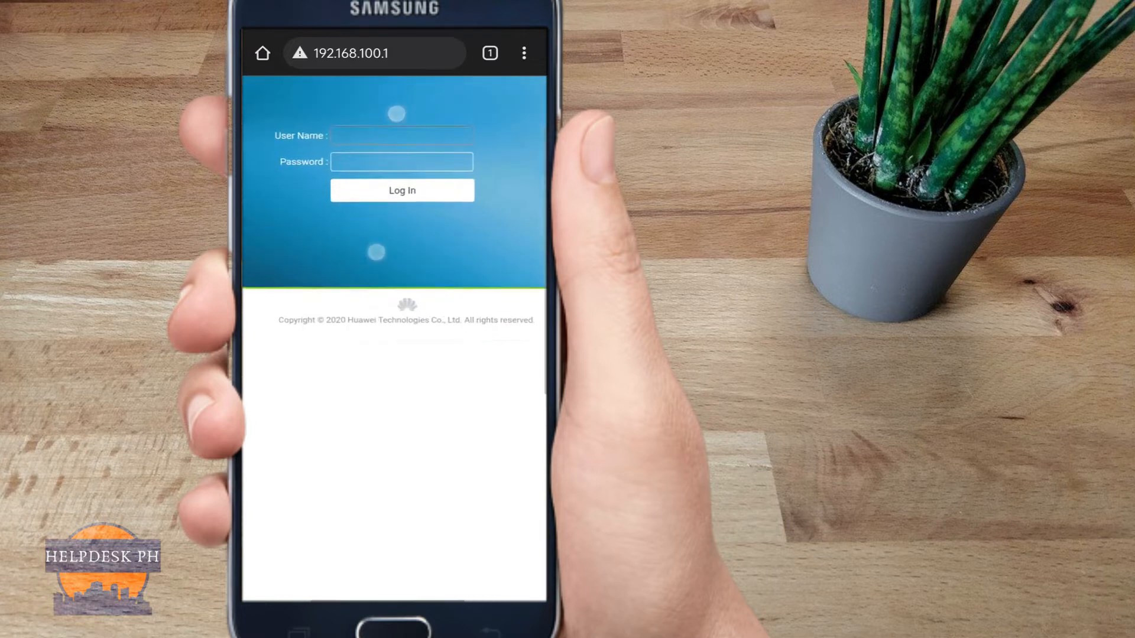
# - Log in to the router as root
pyautogui.click(401, 135)
pyautogui.write('r')
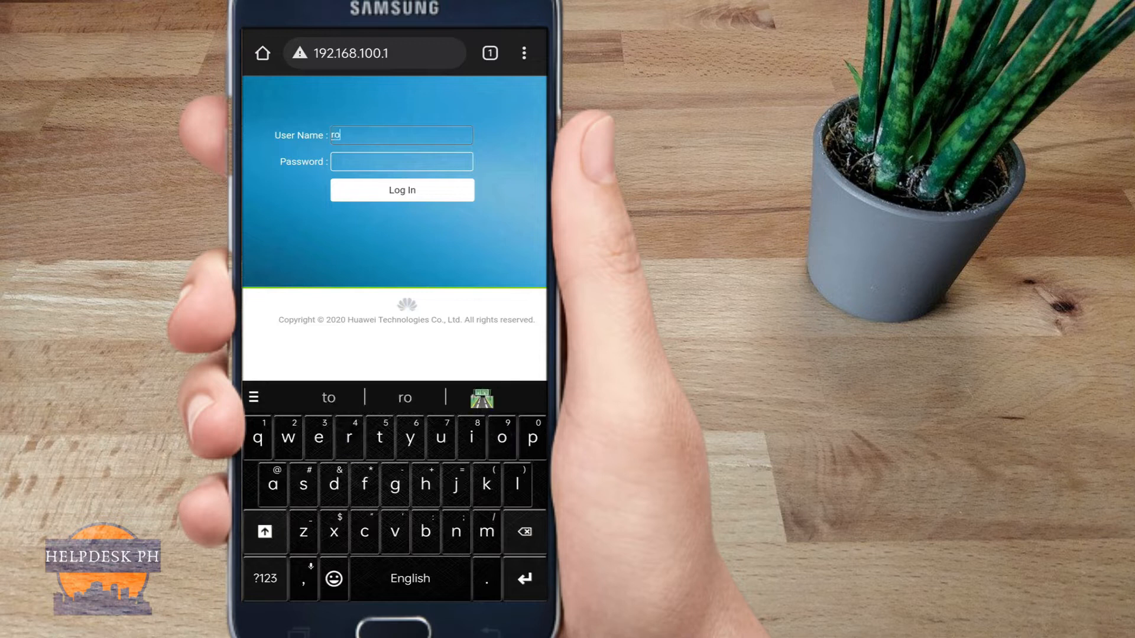
pyautogui.write('ot')
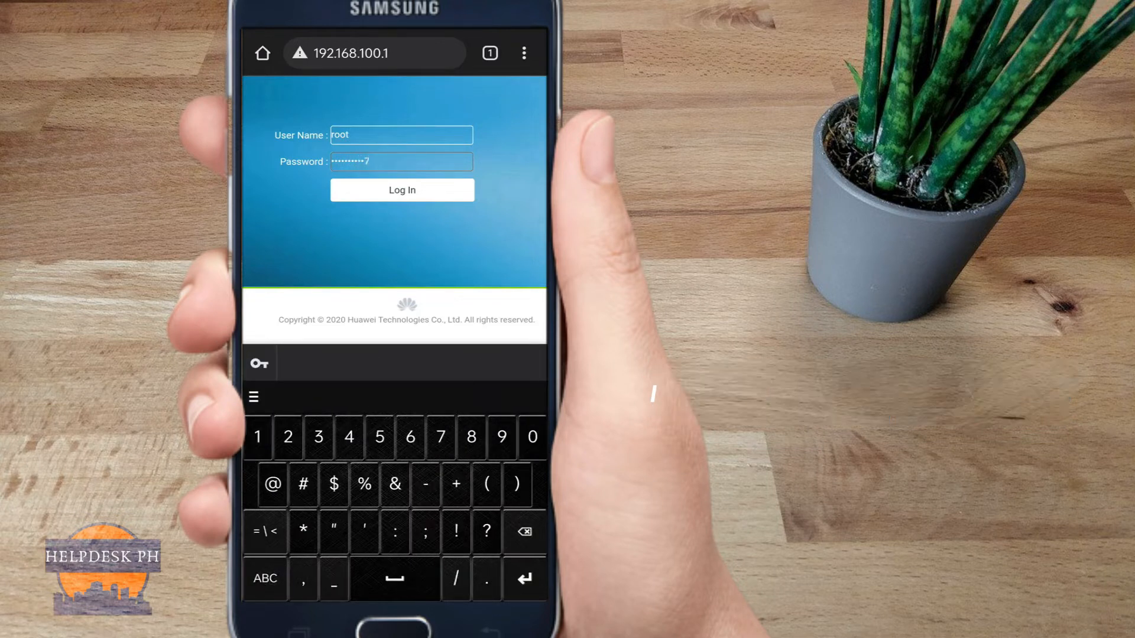
pyautogui.click(402, 190)
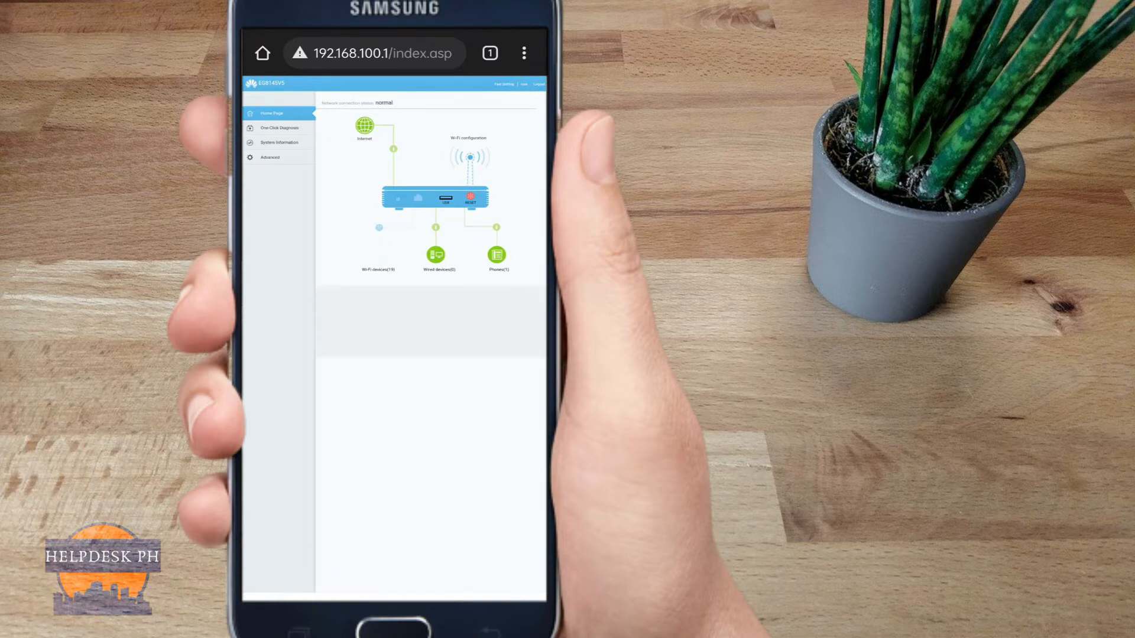
# - Show the connected Wi-Fi devices list and scroll down to find the device's MAC address
pyautogui.click(379, 254)
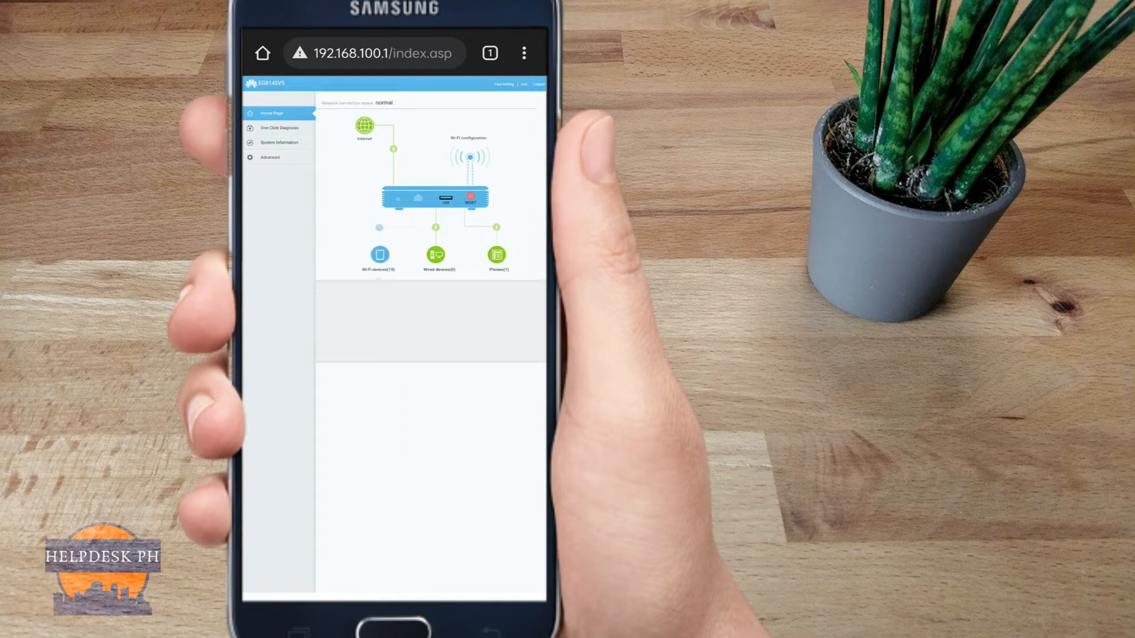
pyautogui.click(379, 254)
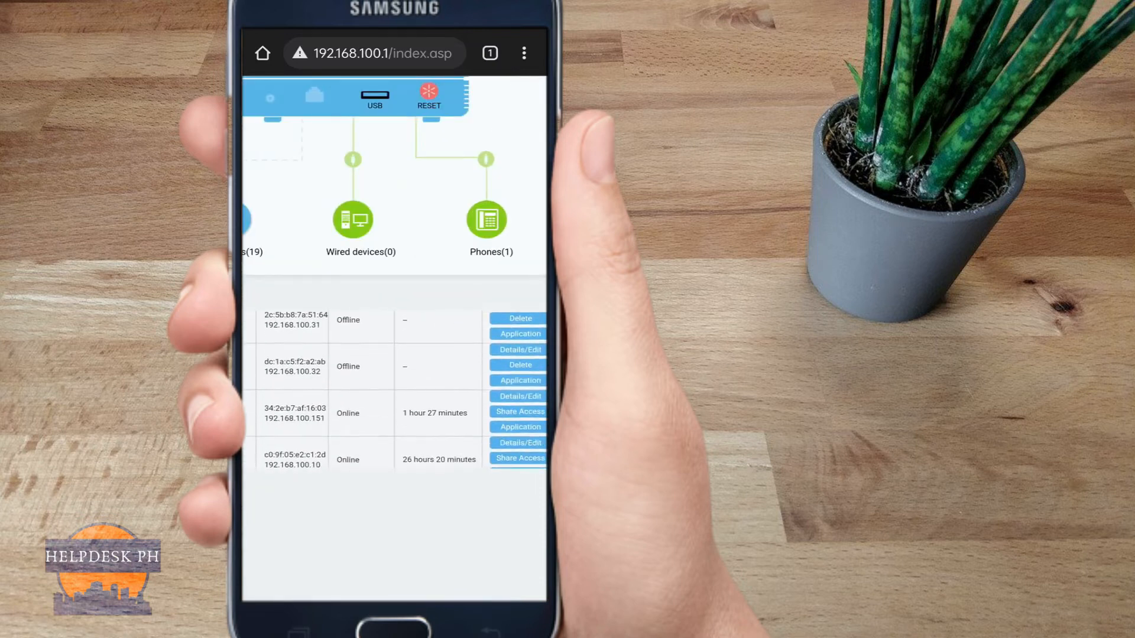
pyautogui.scroll(-3)
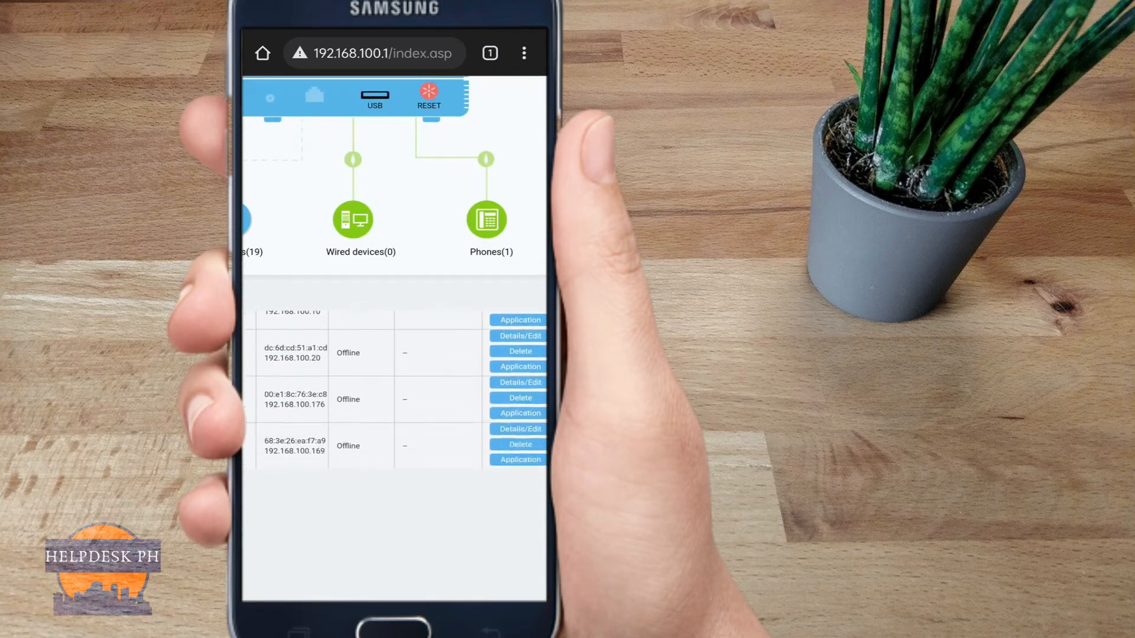
pyautogui.scroll(-3)
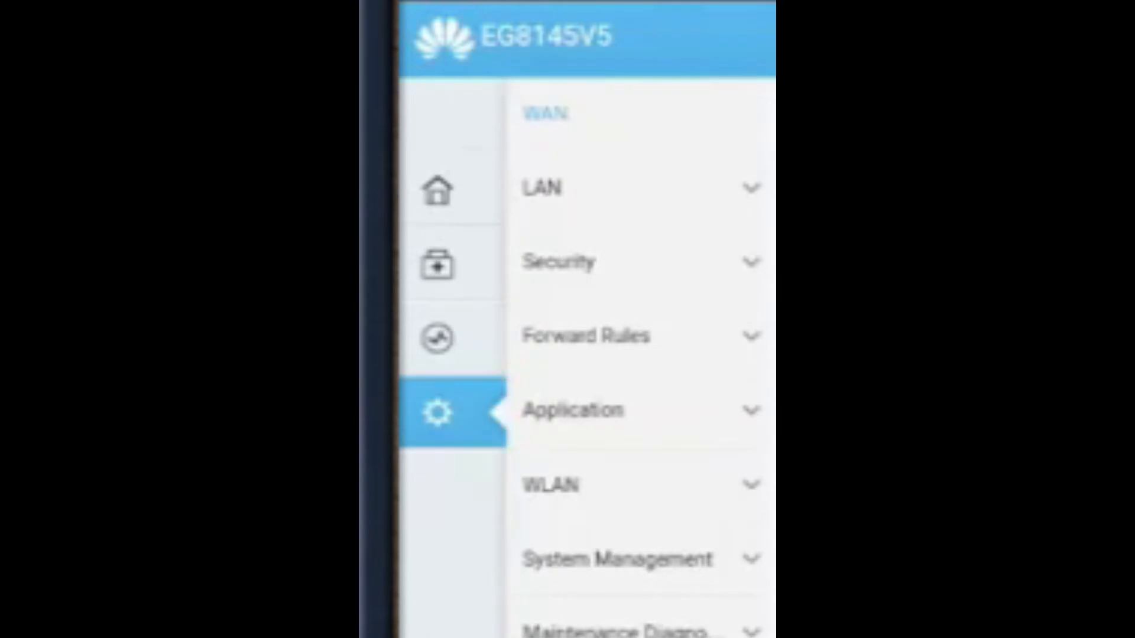
# - Open Security > Wi-Fi MAC Filtering with the WLAN MAC filter enabled in Blacklist mode
pyautogui.click(561, 262)
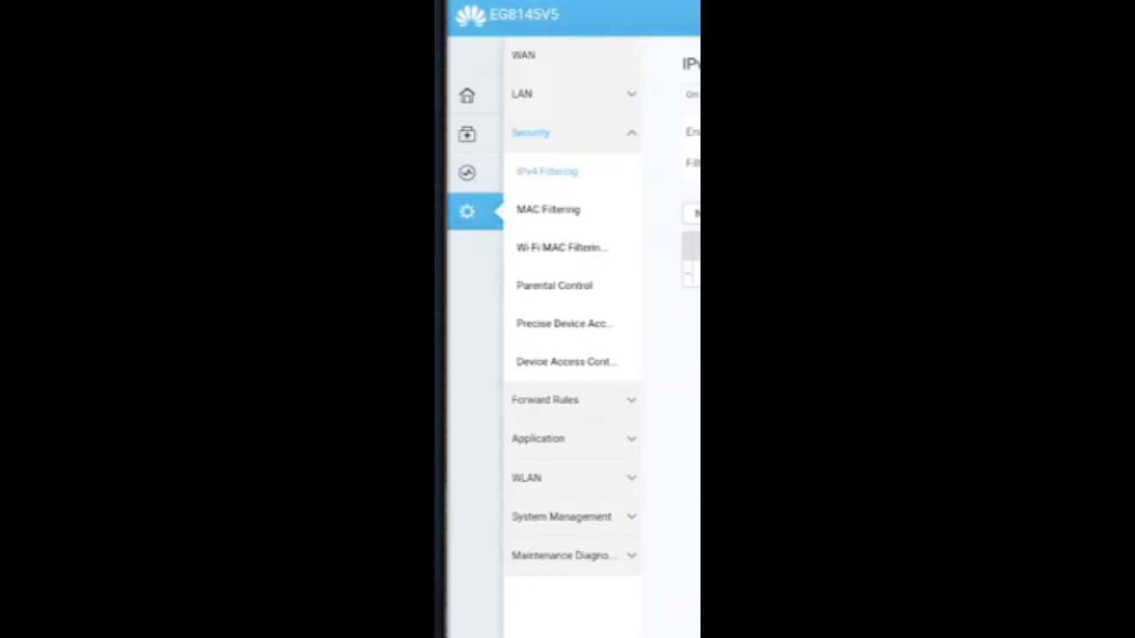
pyautogui.click(562, 248)
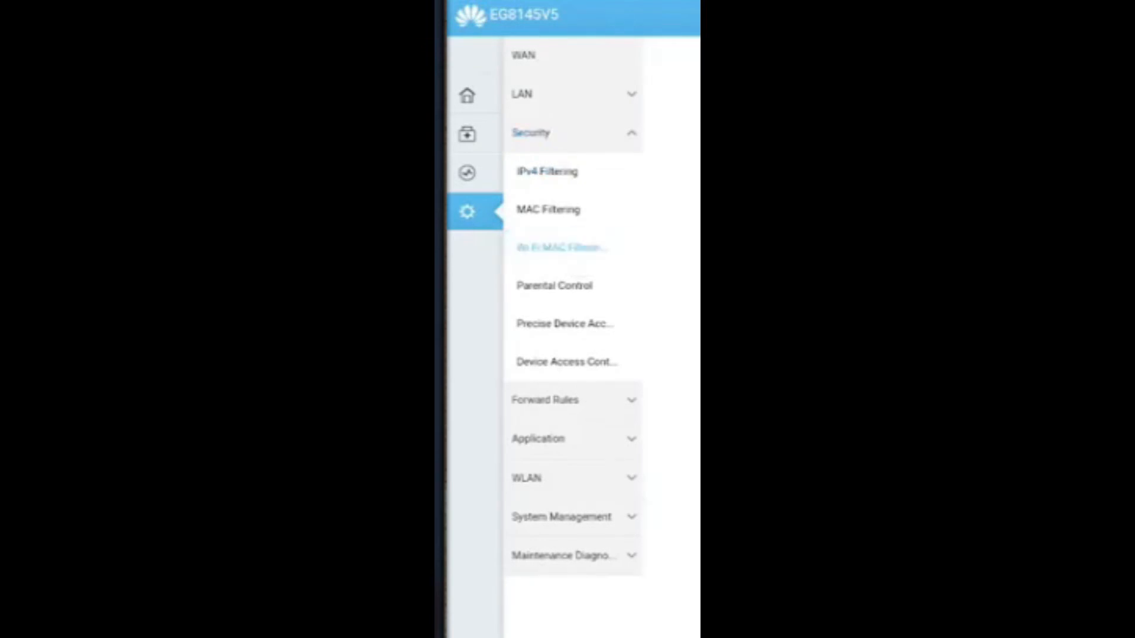
pyautogui.click(561, 247)
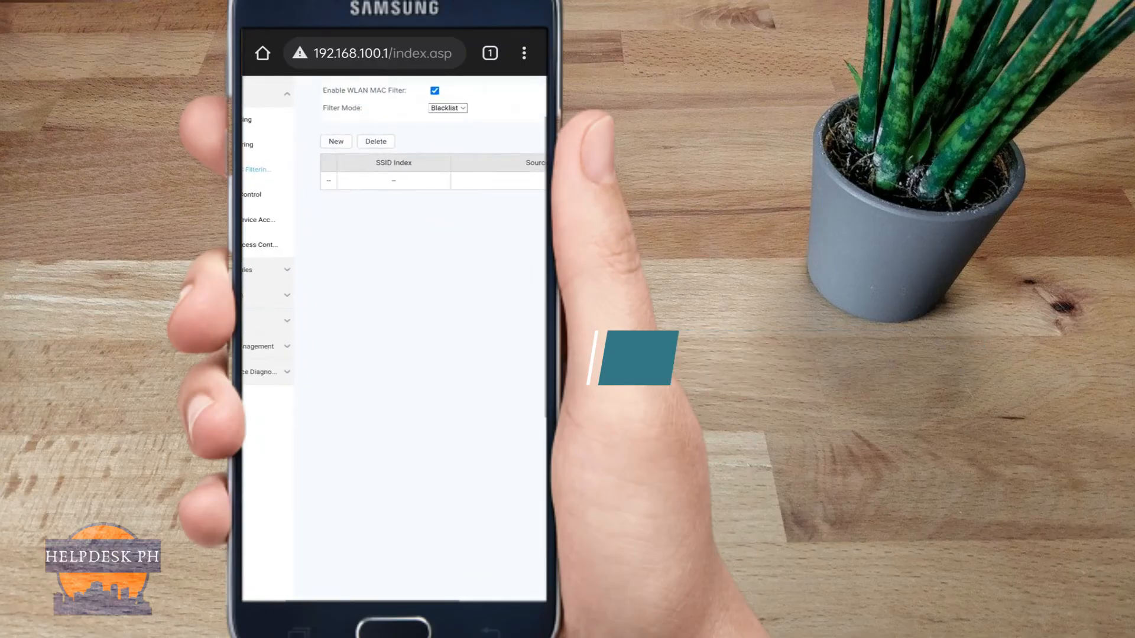
# - Add and apply an SSID1 blacklist entry for MAC 68:3e:26:ea:f7:a9
pyautogui.click(335, 142)
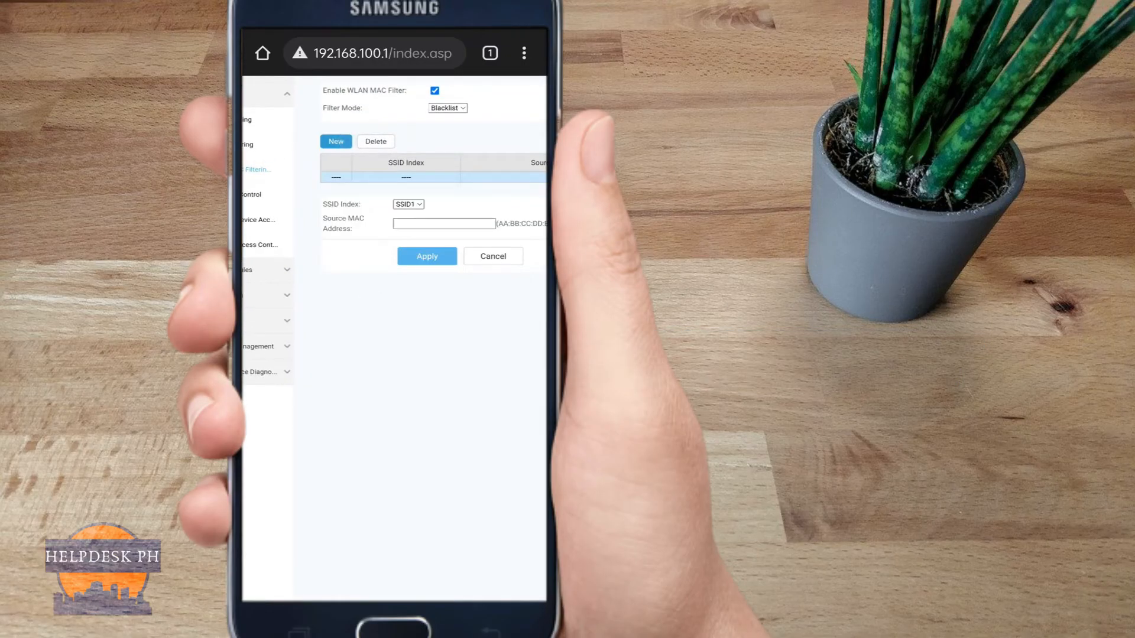
pyautogui.click(443, 223)
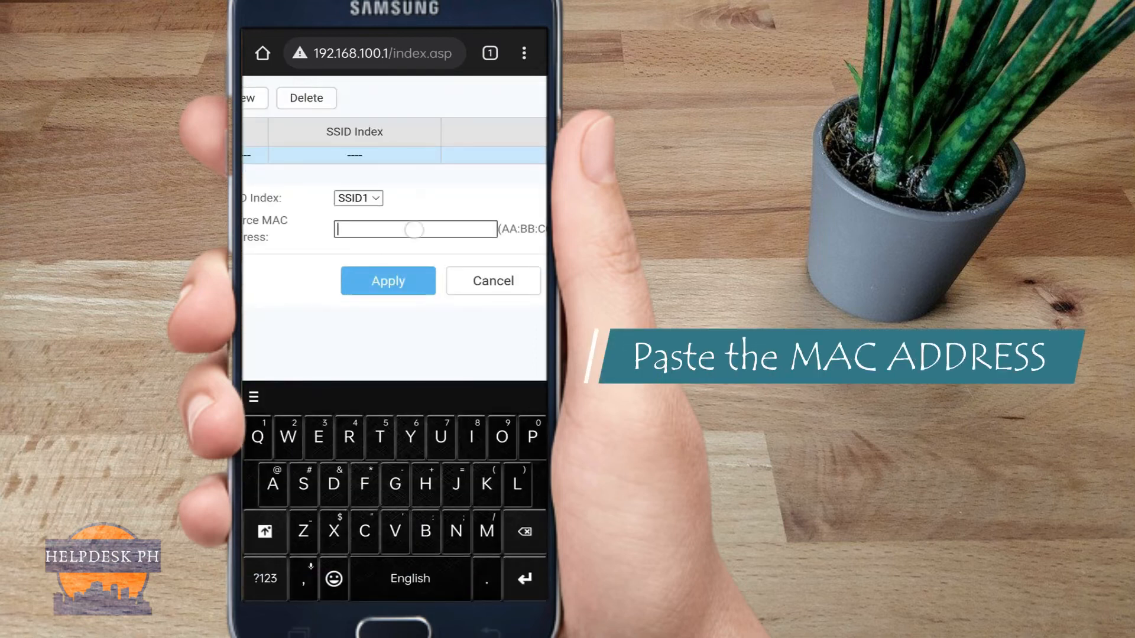
pyautogui.write('68:3e:26:ea:f7:a9')
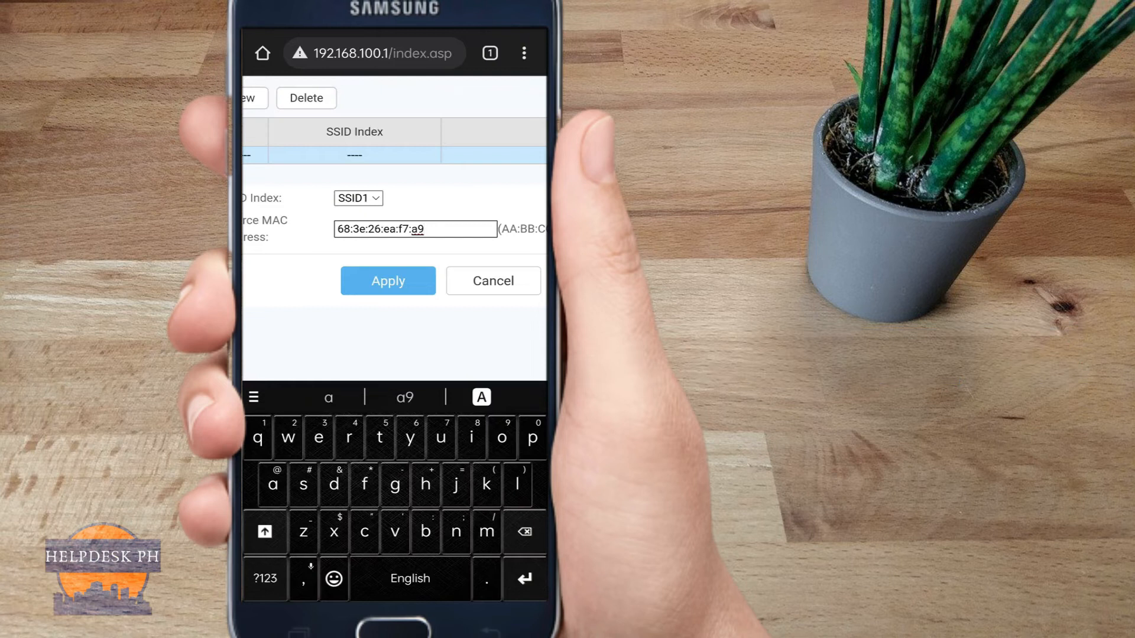
pyautogui.scroll(3)
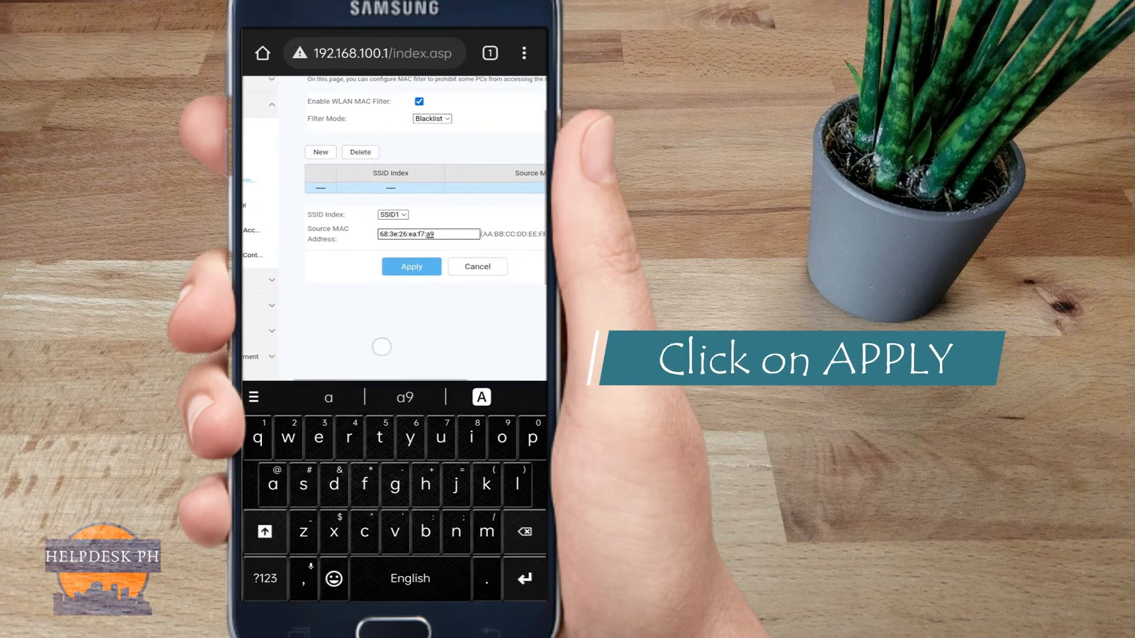
pyautogui.click(410, 267)
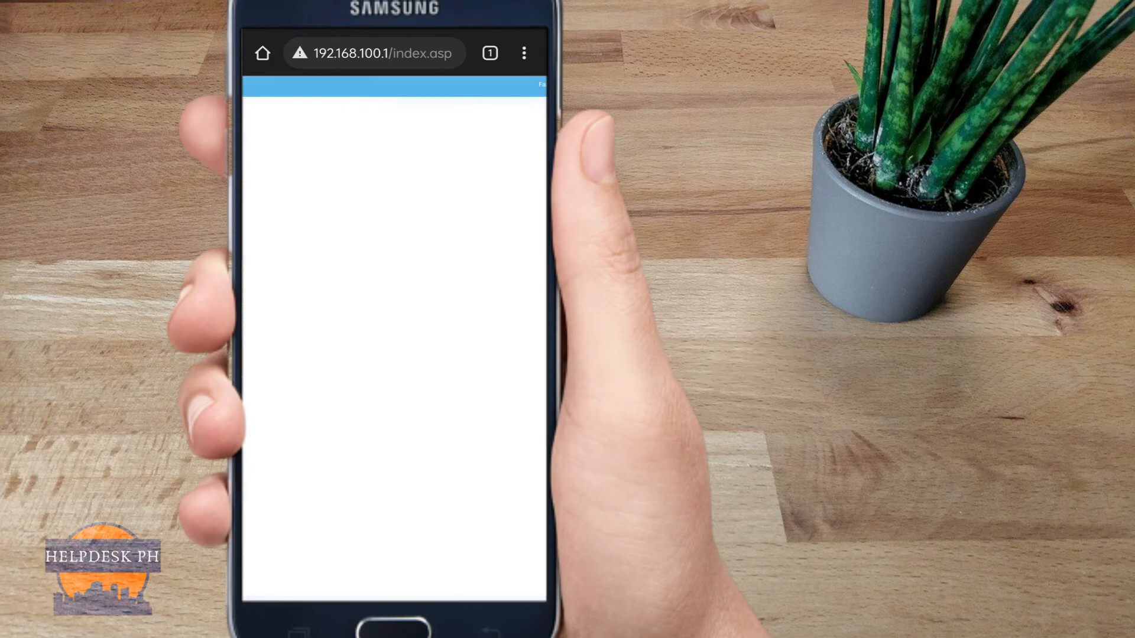